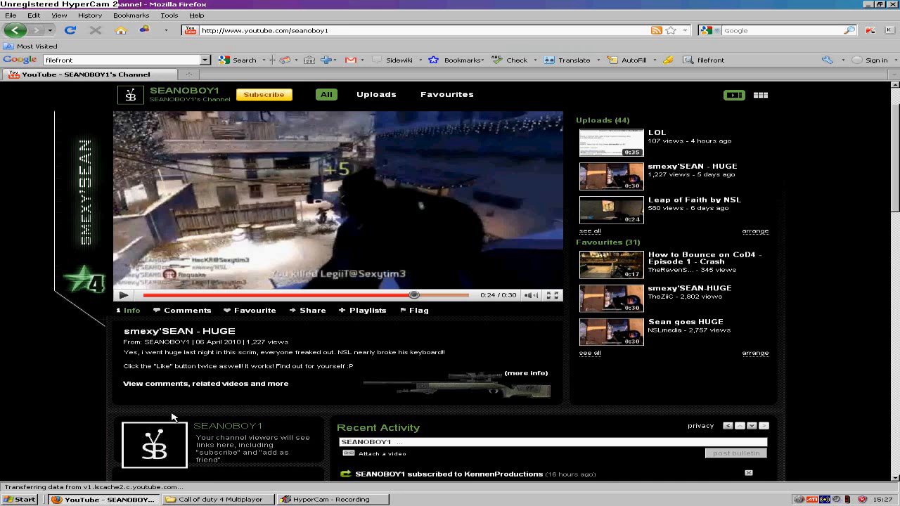
mouse_move(184, 409)
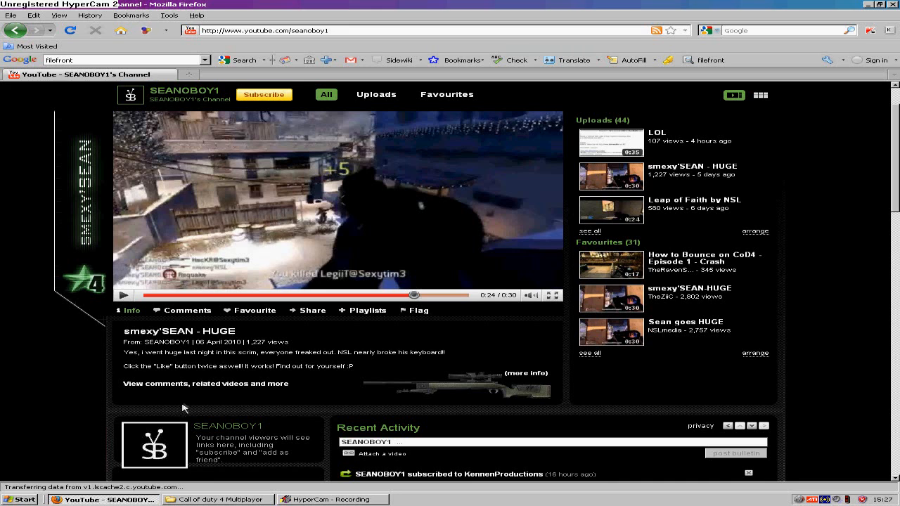
mouse_move(180, 417)
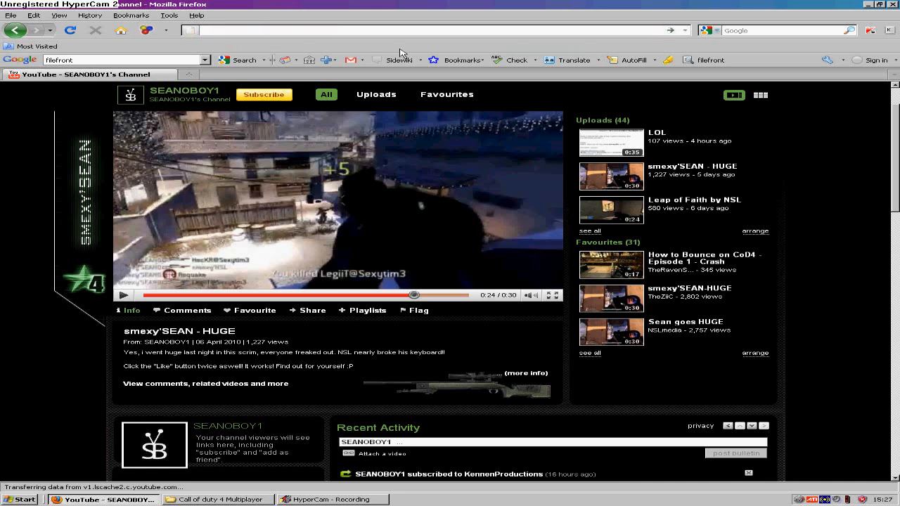
Go to the FileFront SmexySean.zip page and start the download.
text(http://www.filefront.com/16091305/SmexySean.zip)
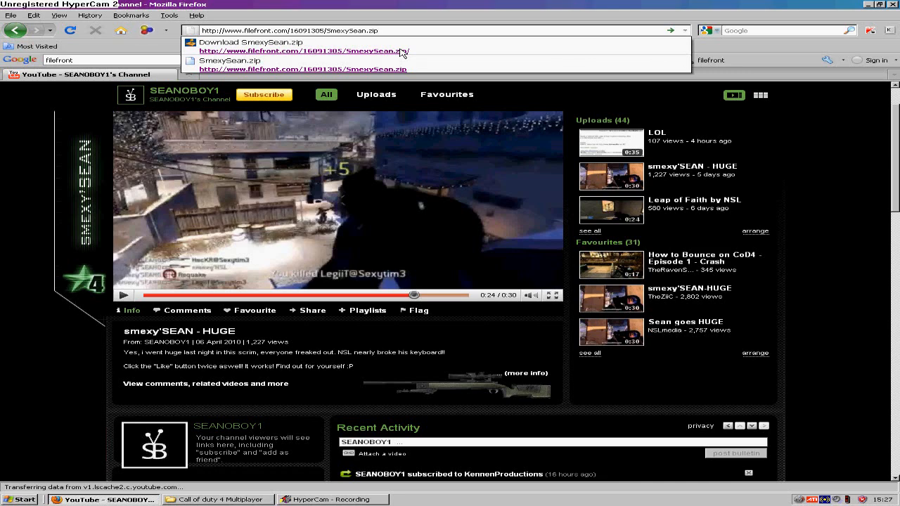
click(310, 51)
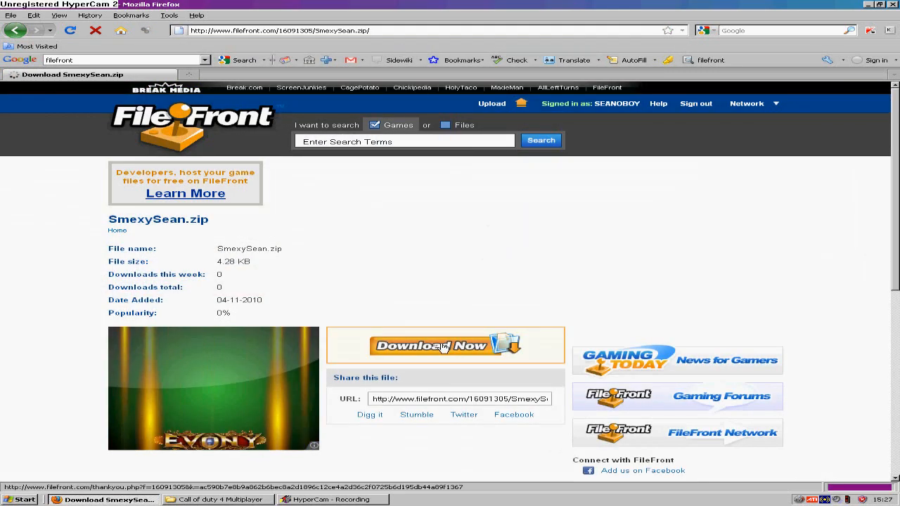
click(432, 346)
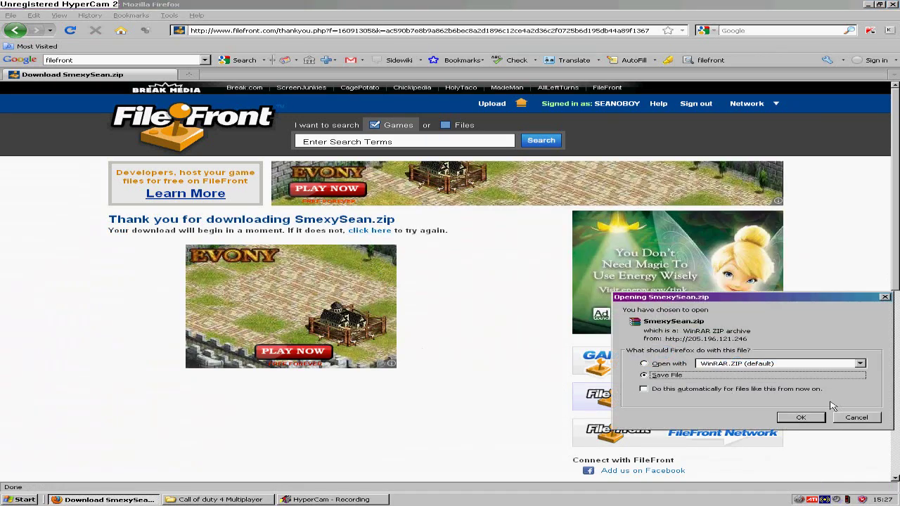
Save SmexySean.zip to disk and bring up its extraction options from Downloads.
click(801, 416)
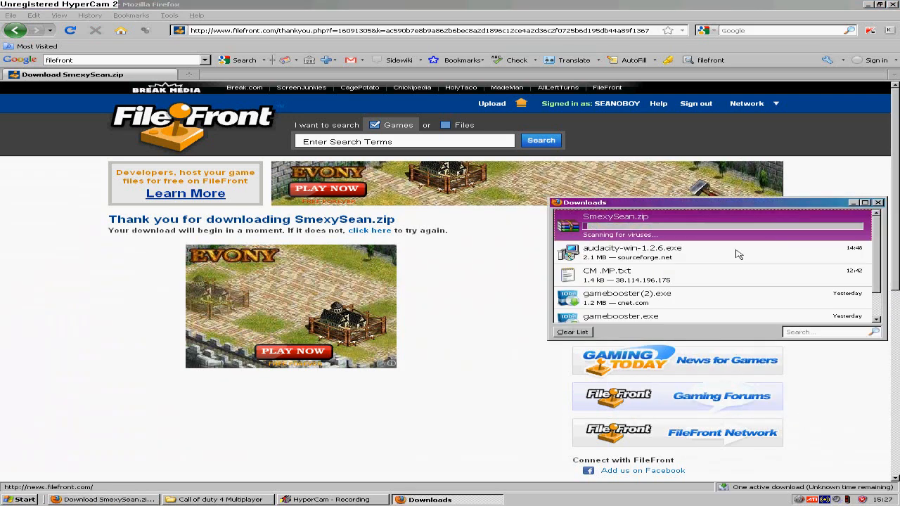
right_click(615, 215)
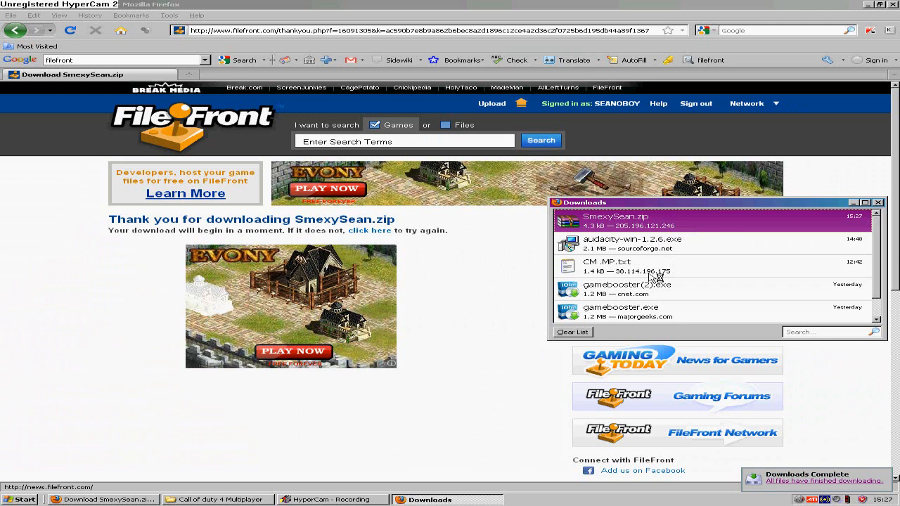
right_click(410, 307)
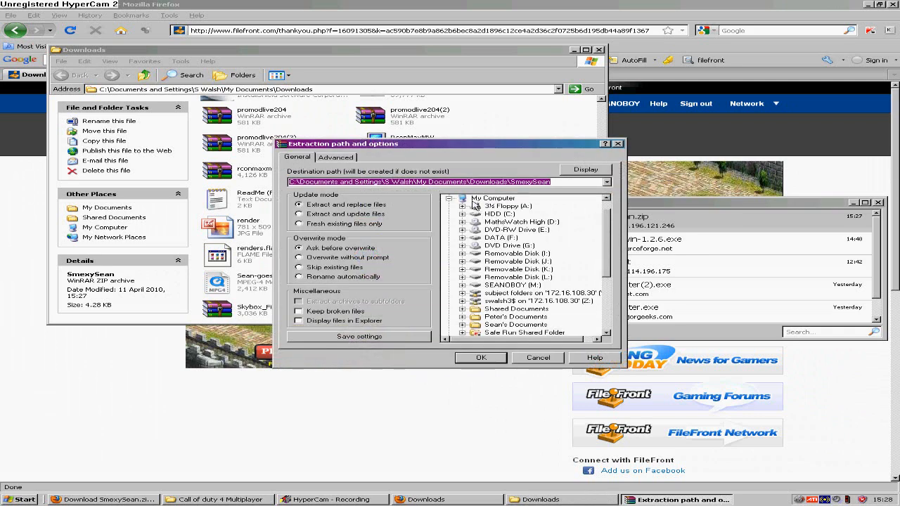
Extract the SmexySean archive to the Desktop.
click(481, 358)
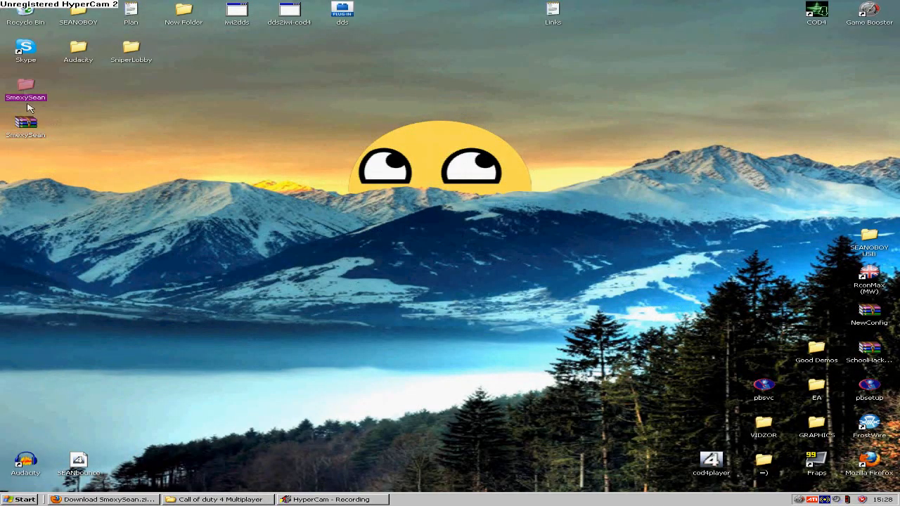
Move the archive icon aside, open the SmexySean folder and inspect ServerIssues.
drag(26, 88, 78, 86)
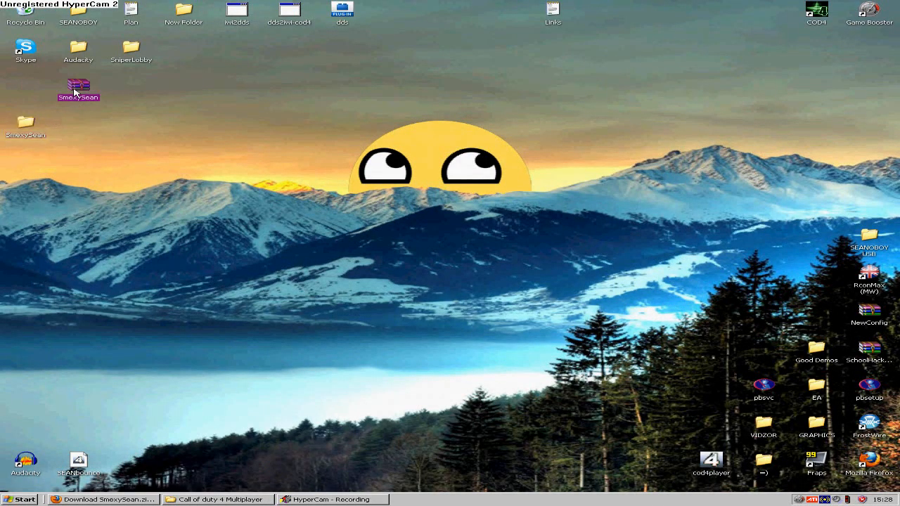
double_click(78, 86)
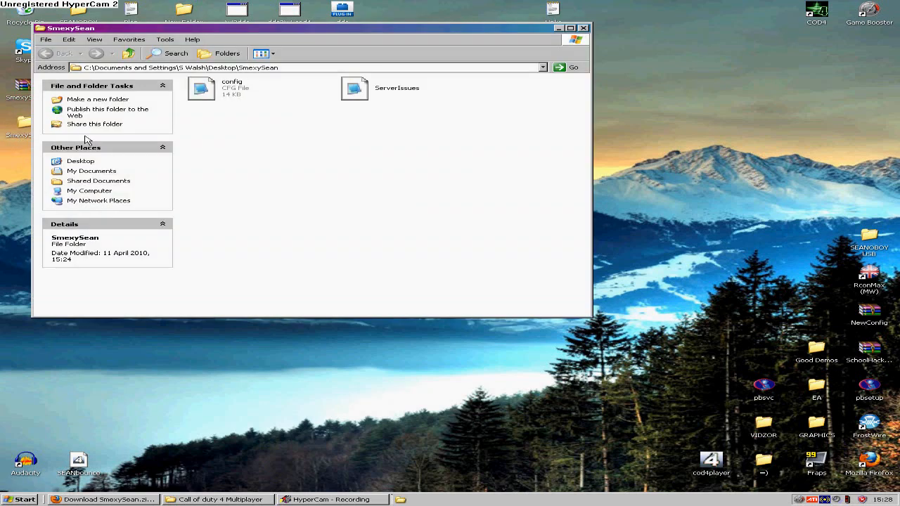
click(201, 87)
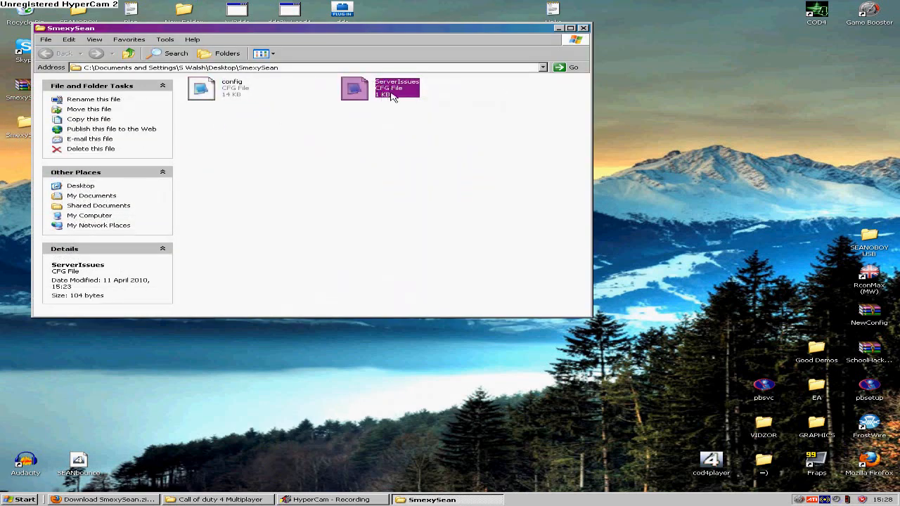
click(201, 88)
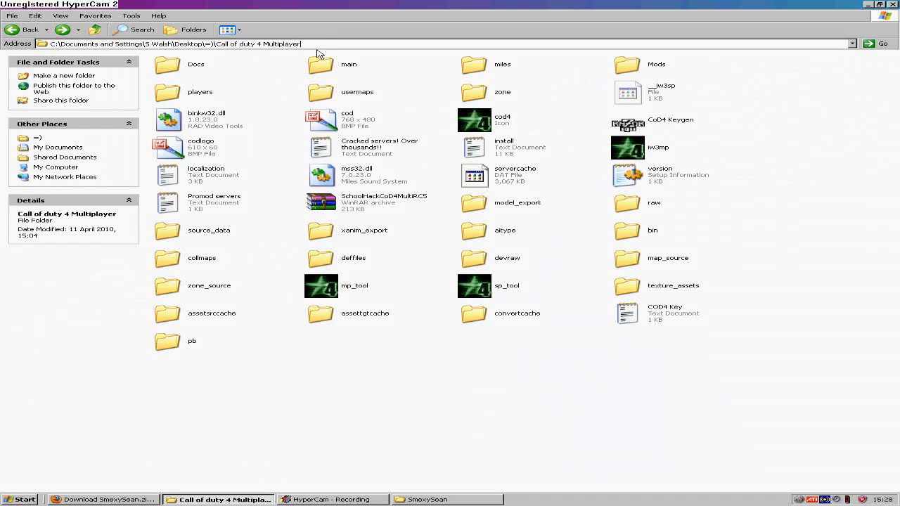
mouse_move(282, 60)
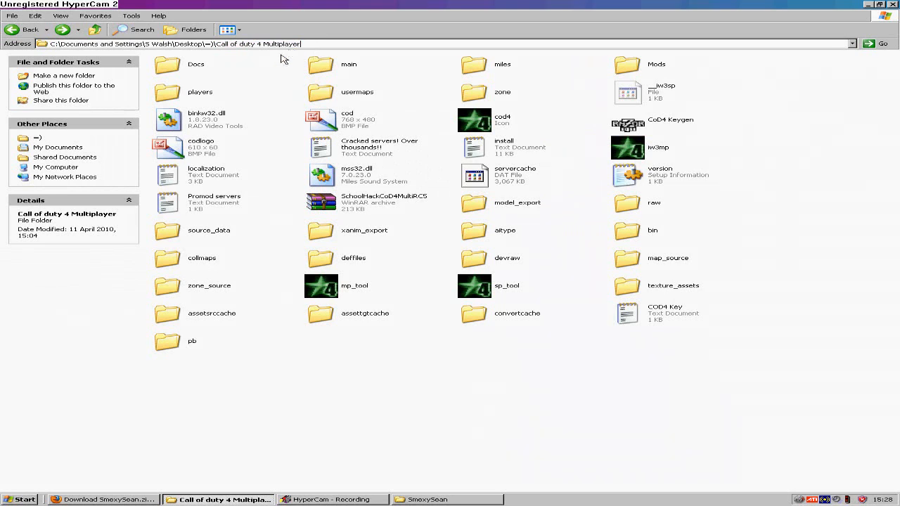
mouse_move(288, 54)
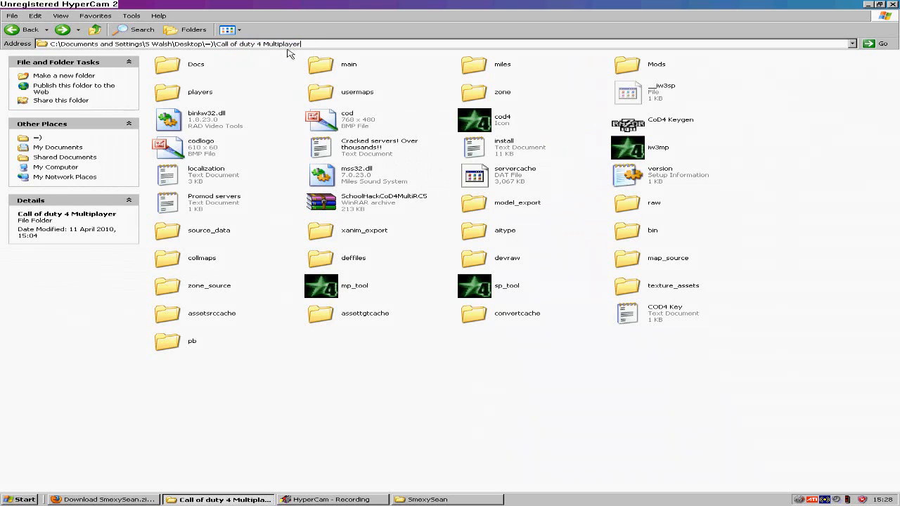
mouse_move(333, 72)
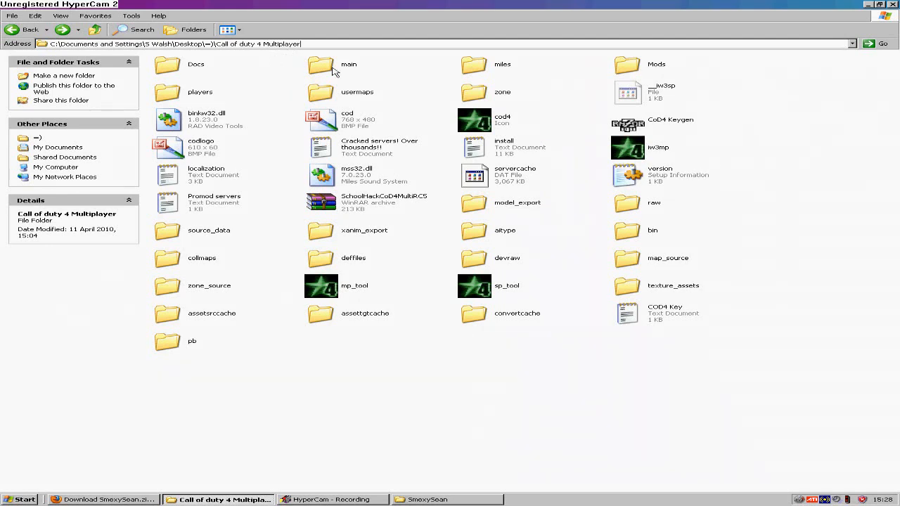
Open players > profiles > TutorialForSubs and bring up actions for config_mp.
double_click(200, 92)
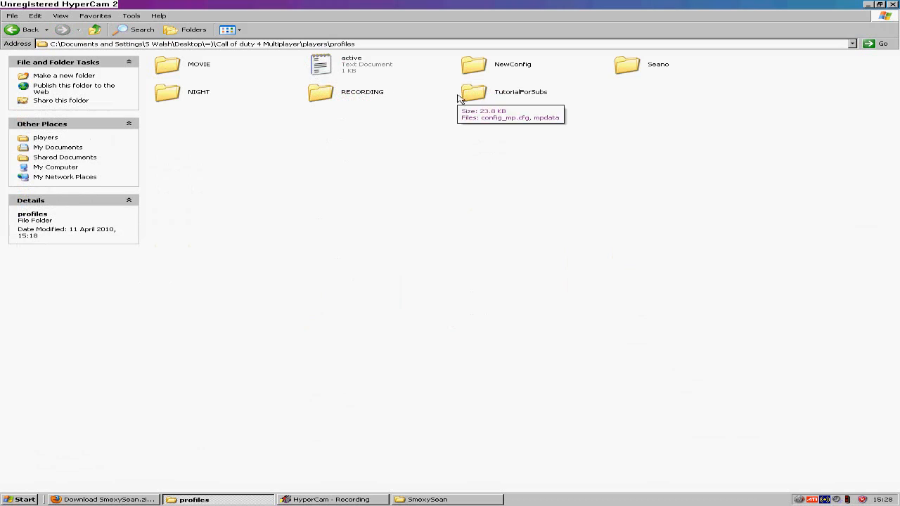
double_click(471, 91)
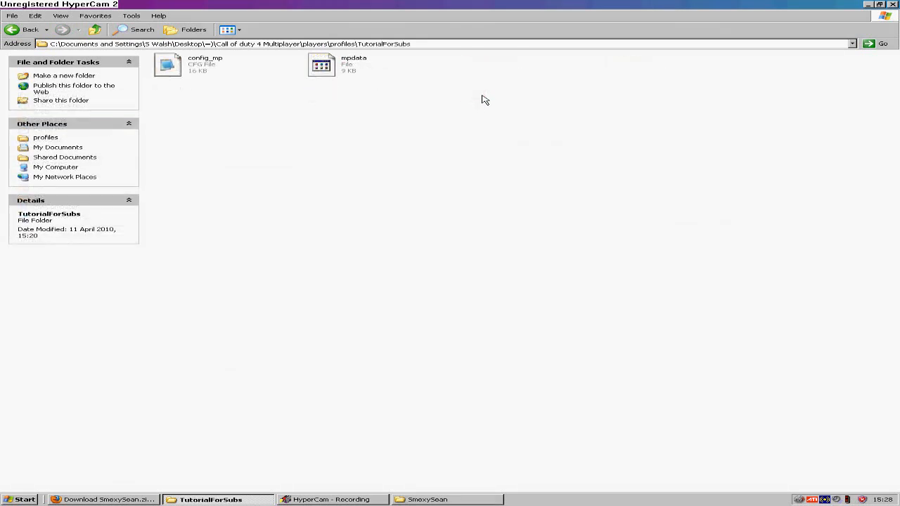
right_click(168, 64)
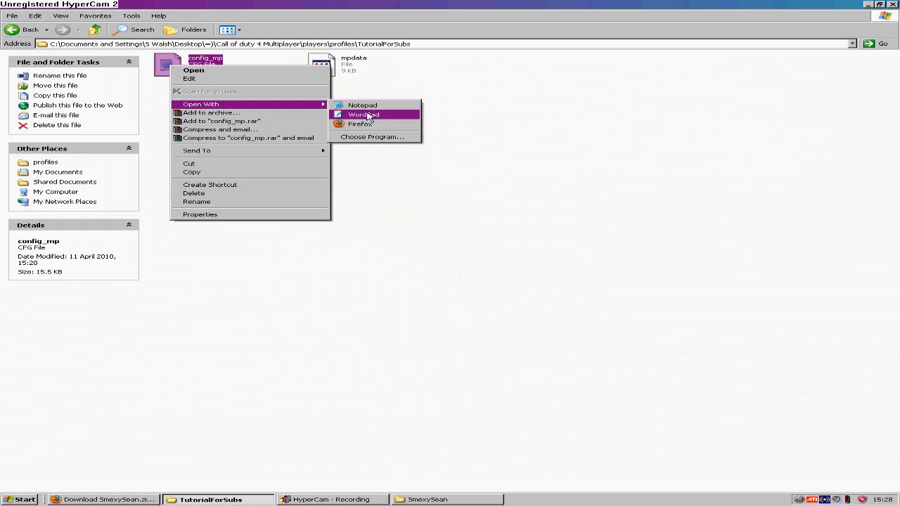
mouse_move(355, 117)
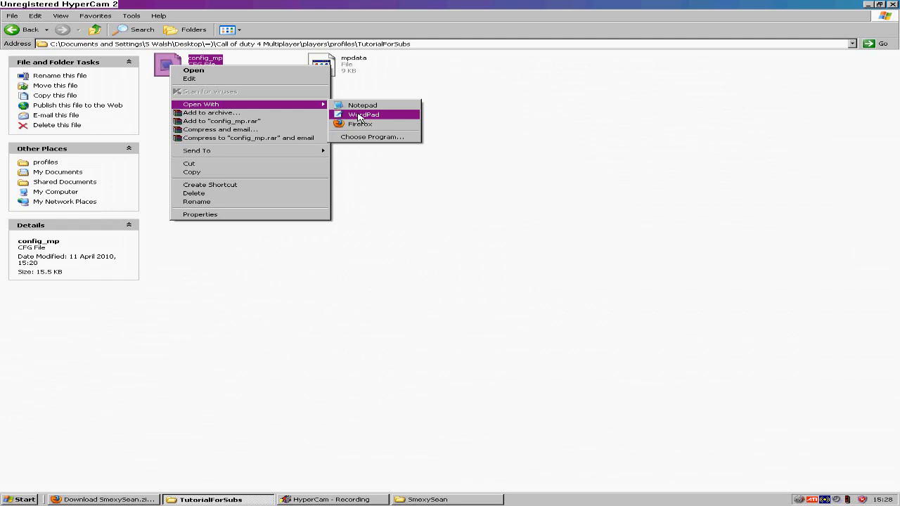
Open config_mp in WordPad.
click(362, 114)
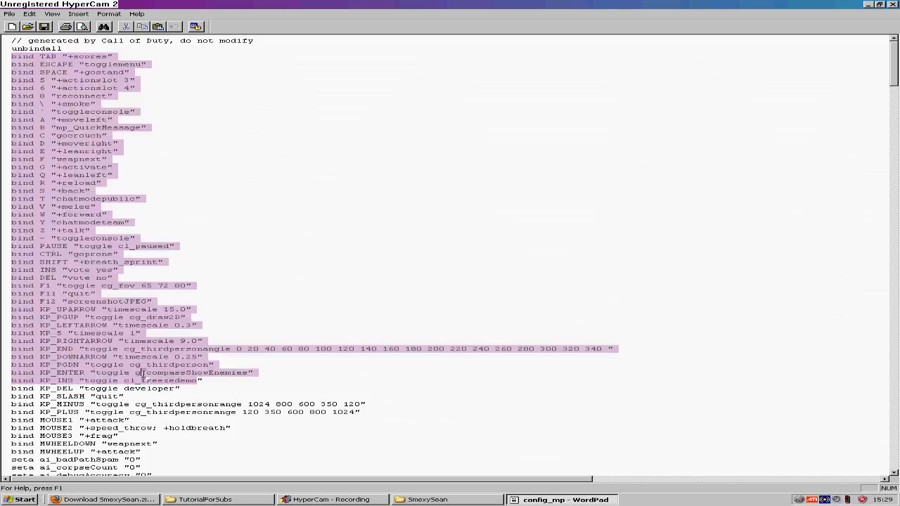
Select and delete all seta lines below the bind lines in config_mp.
click(140, 237)
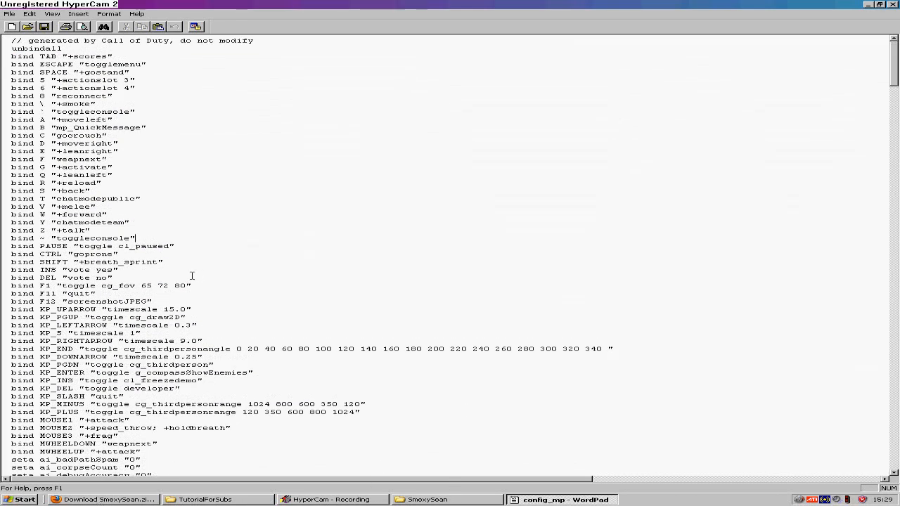
scroll(down, 3)
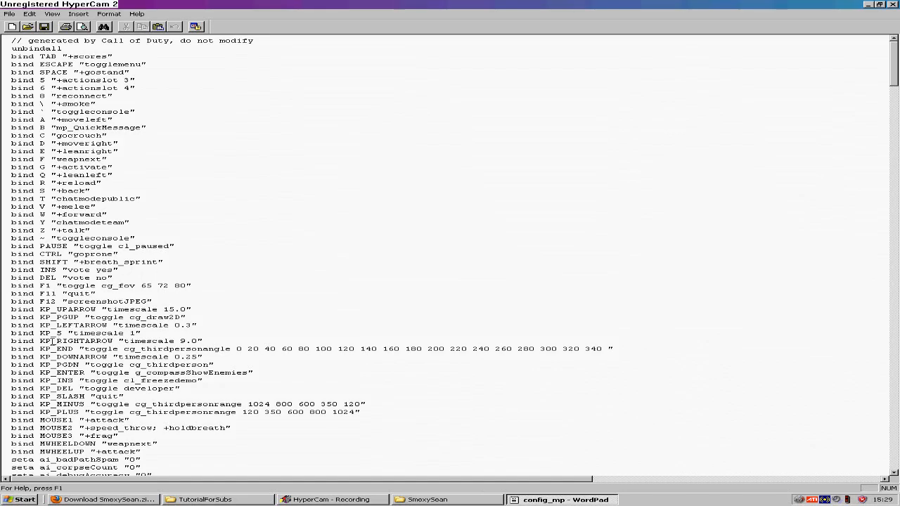
scroll(down, 3)
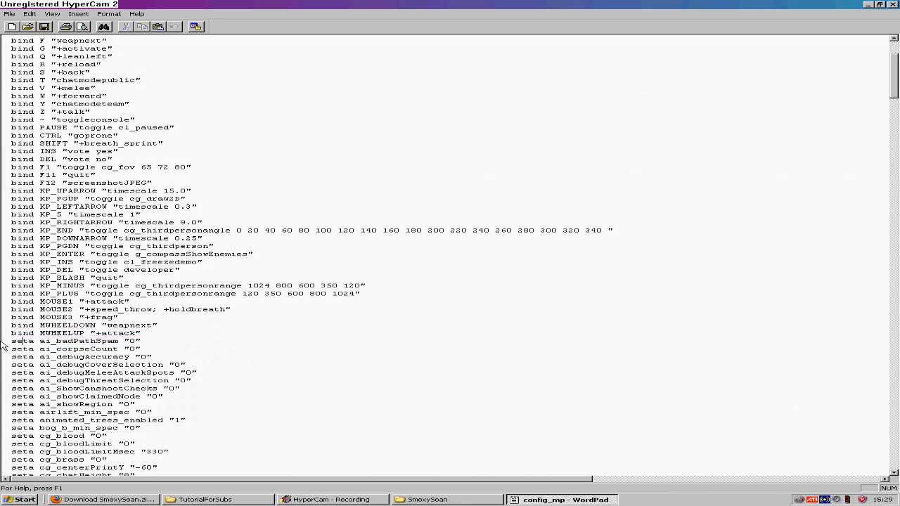
drag(11, 341, 34, 356)
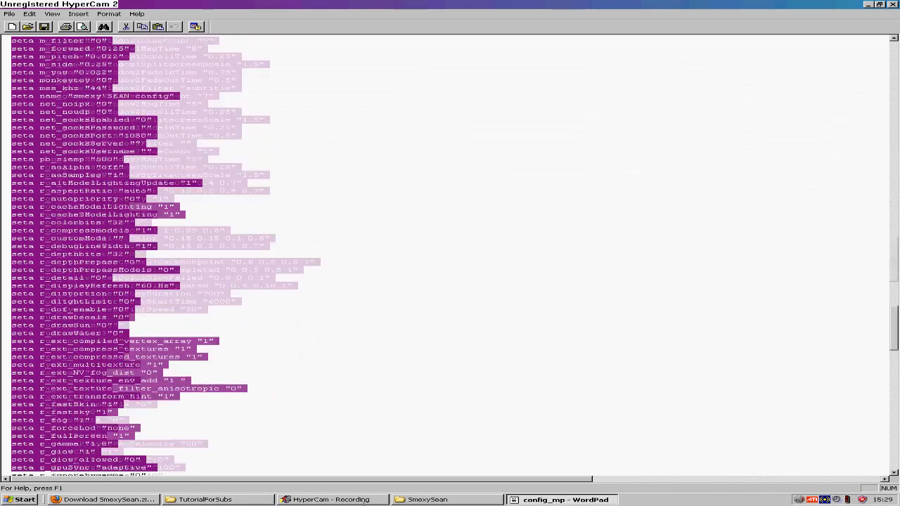
scroll(down, 3)
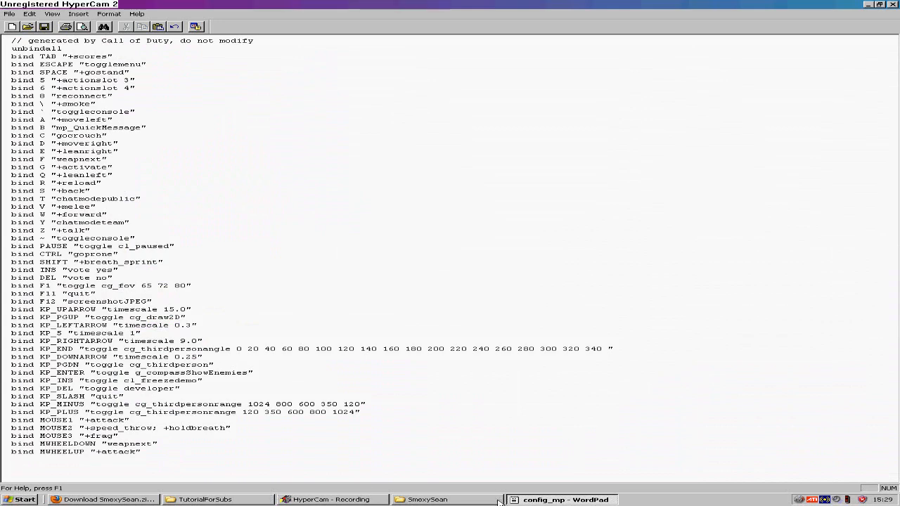
Open the SmexySean config in Notepad and copy all its settings.
right_click(232, 84)
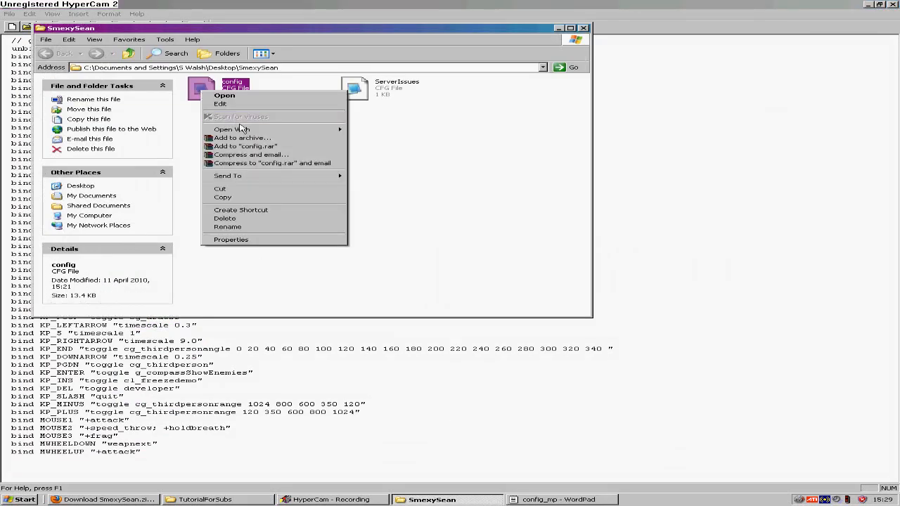
click(223, 98)
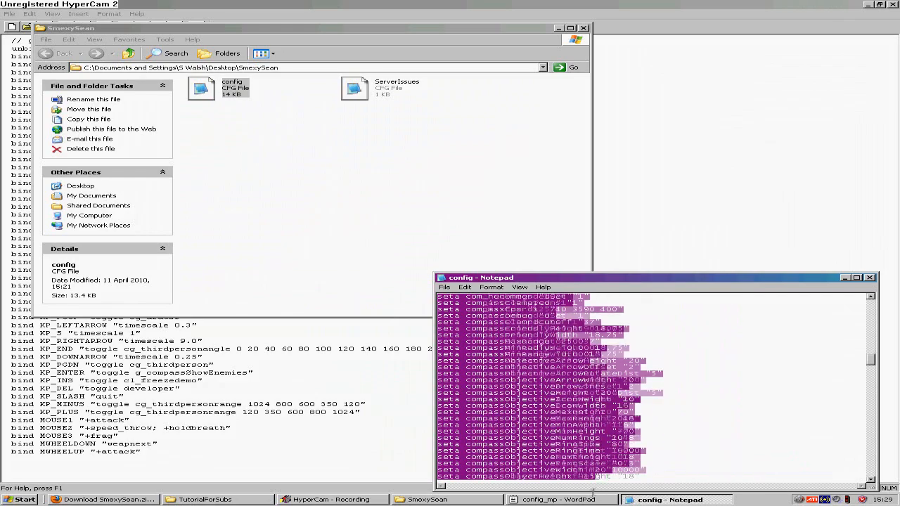
scroll(down, 3)
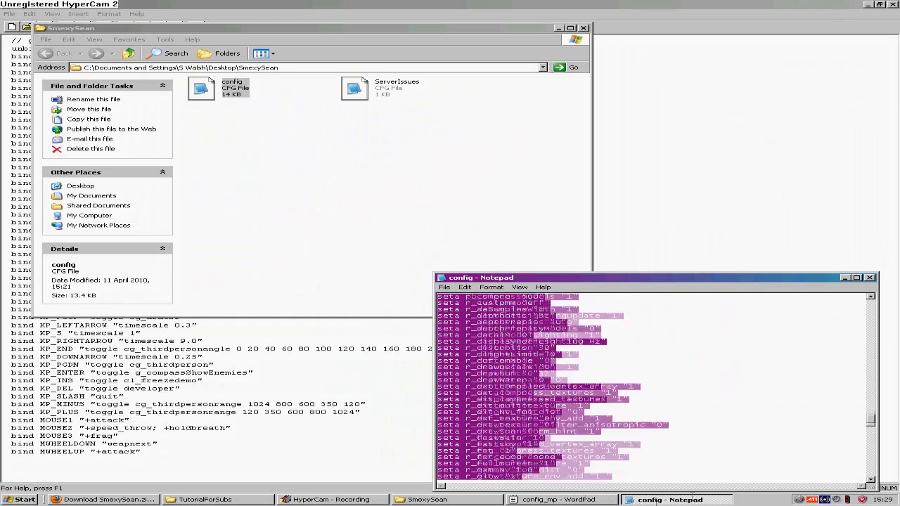
scroll(down, 3)
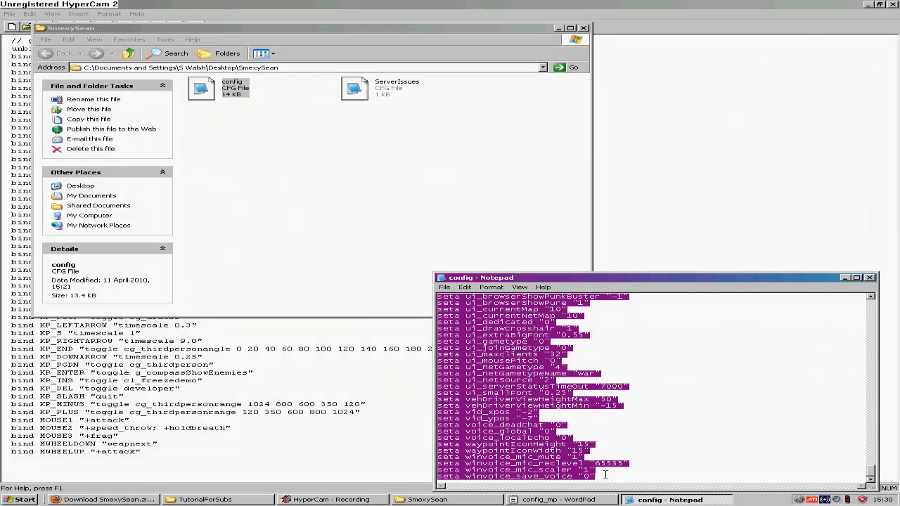
click(561, 499)
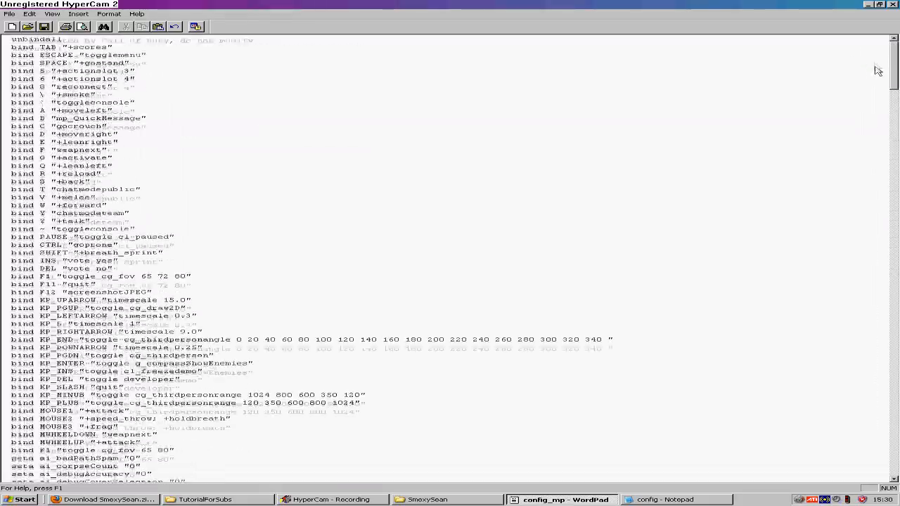
Paste the copied settings below the bindings in config_mp and close WordPad.
scroll(down, 3)
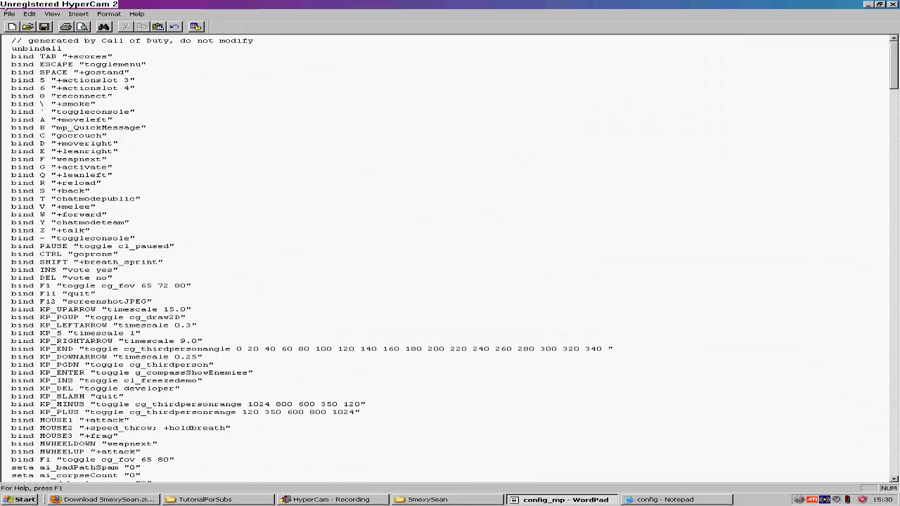
click(9, 12)
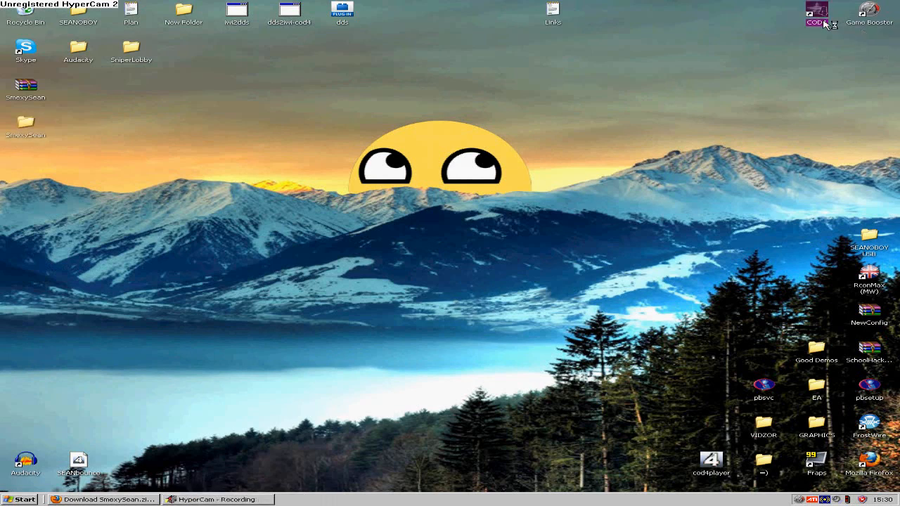
Launch Call of Duty 4 from the COD4 desktop icon.
double_click(816, 16)
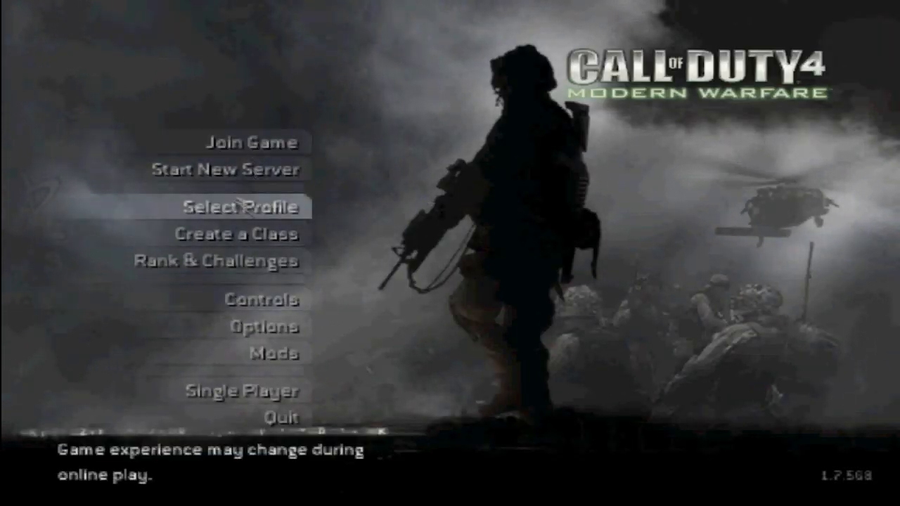
Open Join Game from the Call of Duty 4 main menu to browse online servers.
click(241, 207)
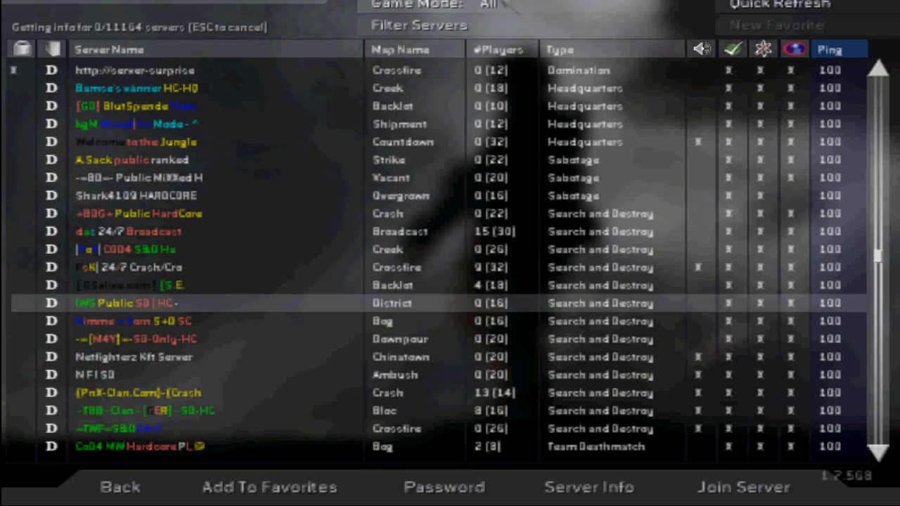
Join a Crossfire server from the server browser list.
click(741, 486)
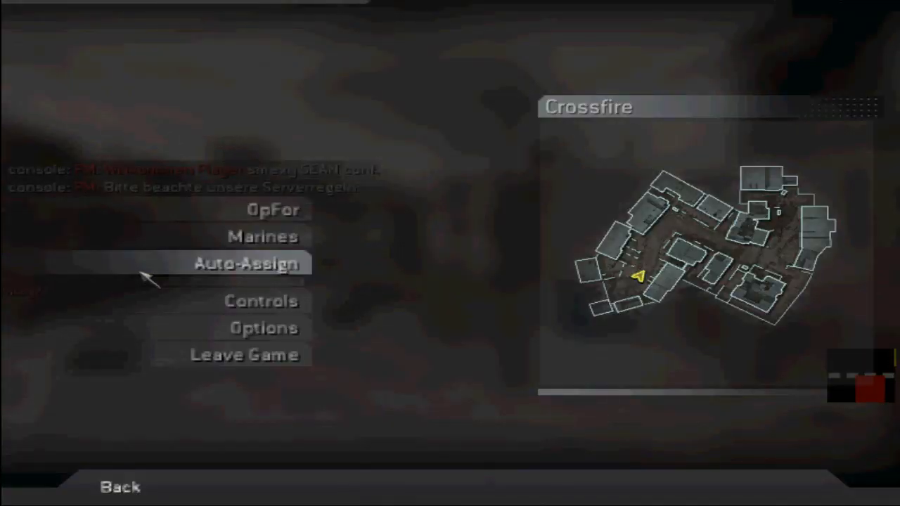
Auto-assign a team, then return to the FileFront SmexySean.zip download page in Firefox.
click(245, 263)
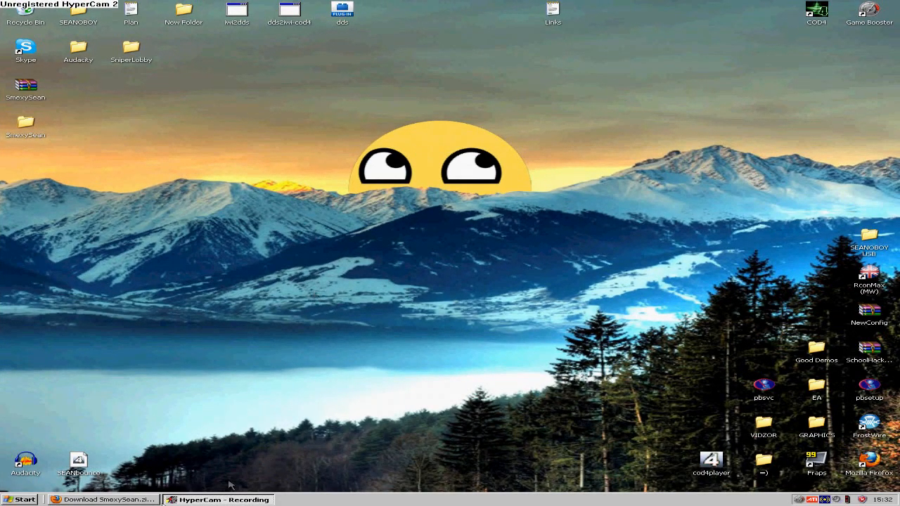
click(103, 499)
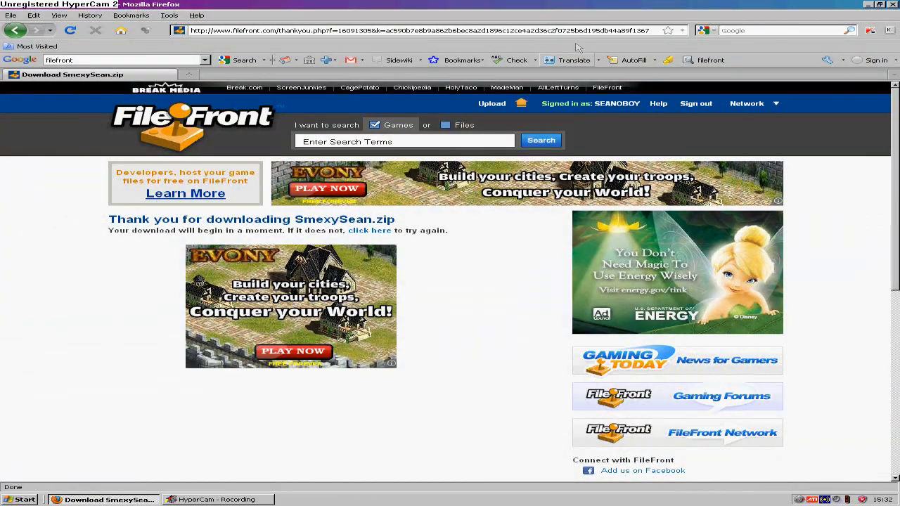